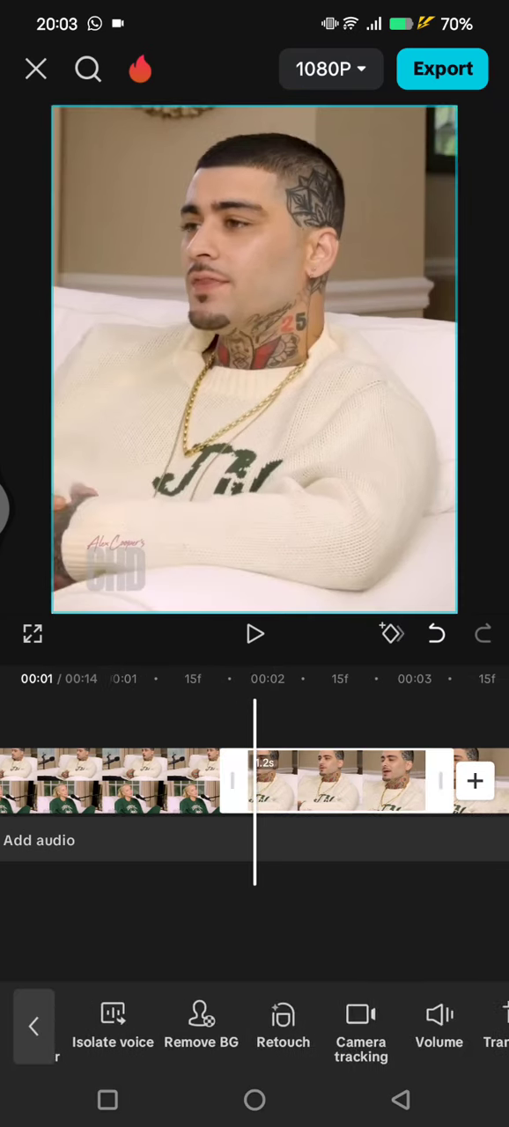
Lower the selected bad-word clip piece's volume from 94 to 0 and confirm.
click(439, 1025)
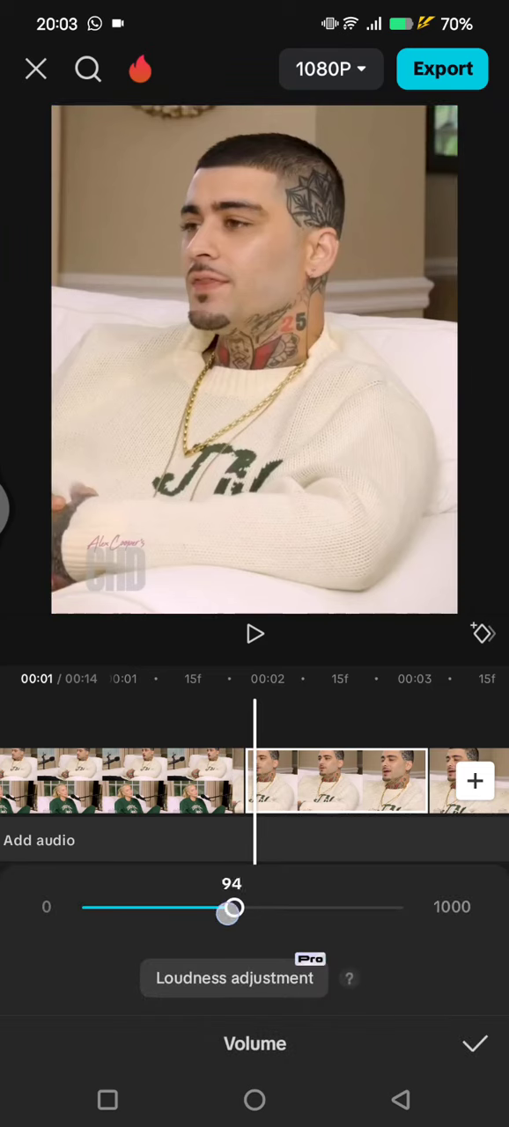
drag(229, 913, 83, 907)
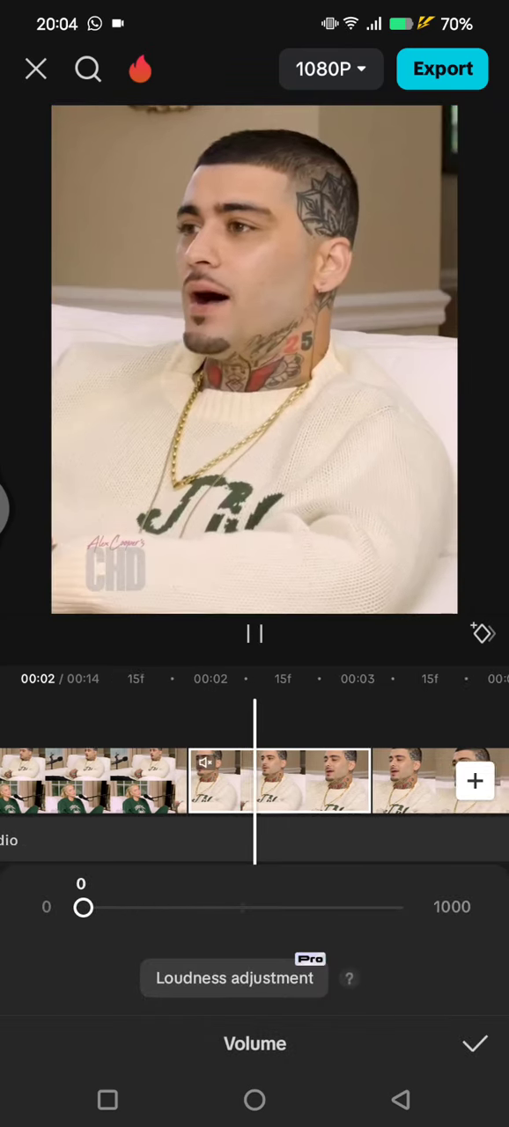
click(473, 1042)
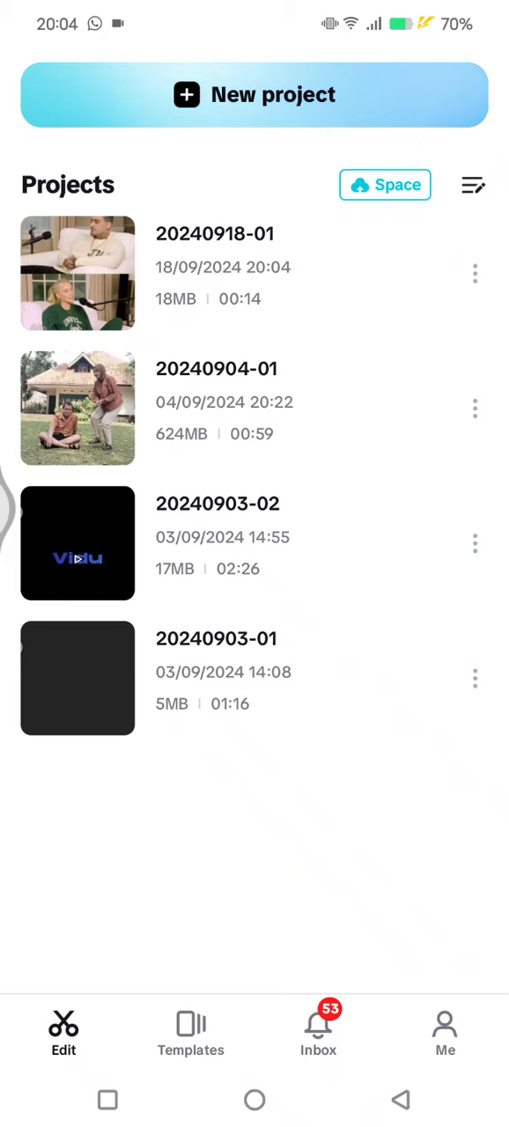
click(77, 275)
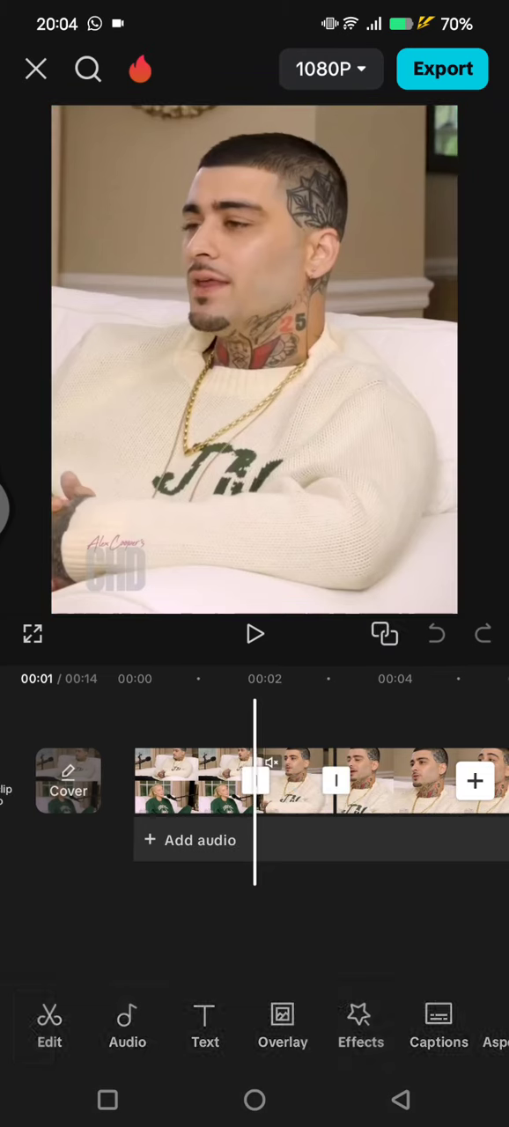
click(127, 1021)
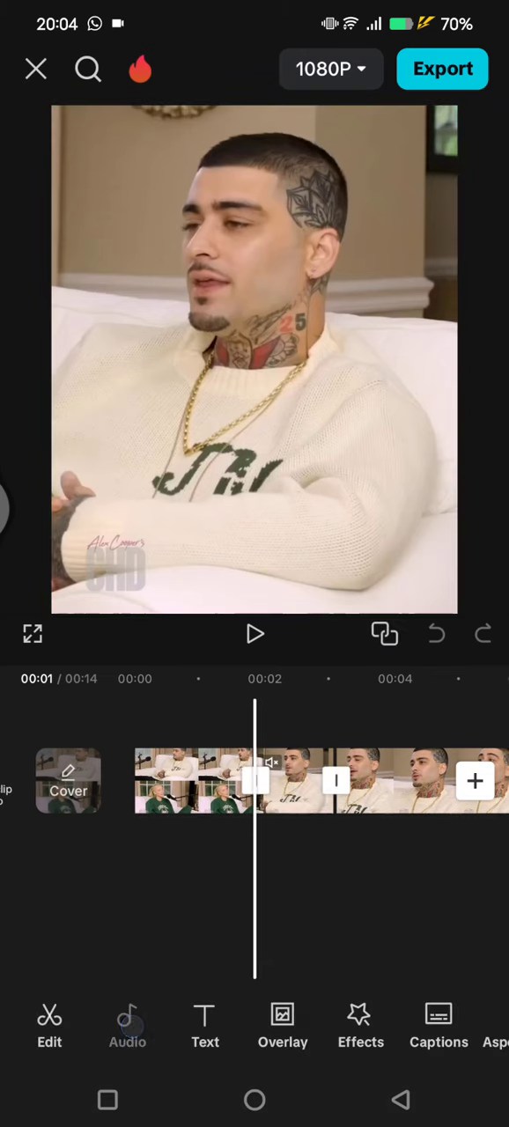
Search the sound effects library for 'beep' to list the beep sounds.
click(126, 1025)
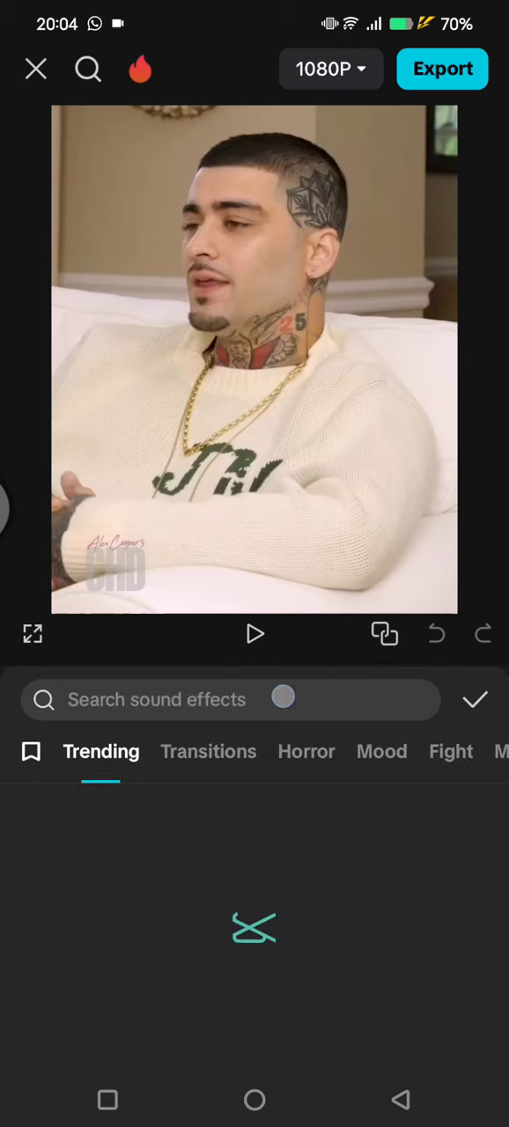
text(beep)
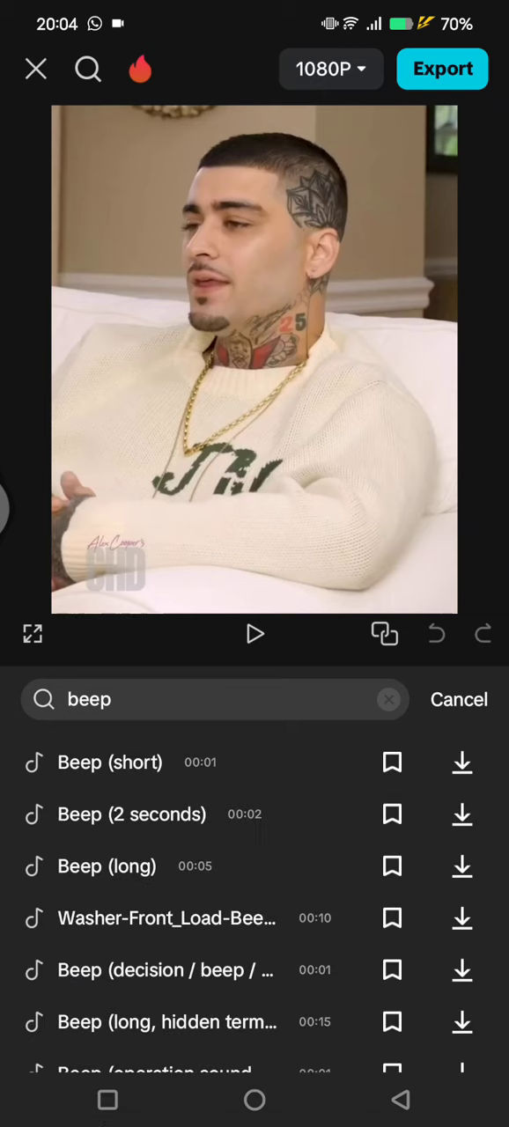
Preview Beep (short), Beep (2 seconds) and Beep (long), then add Beep (2 seconds) to the timeline.
click(458, 762)
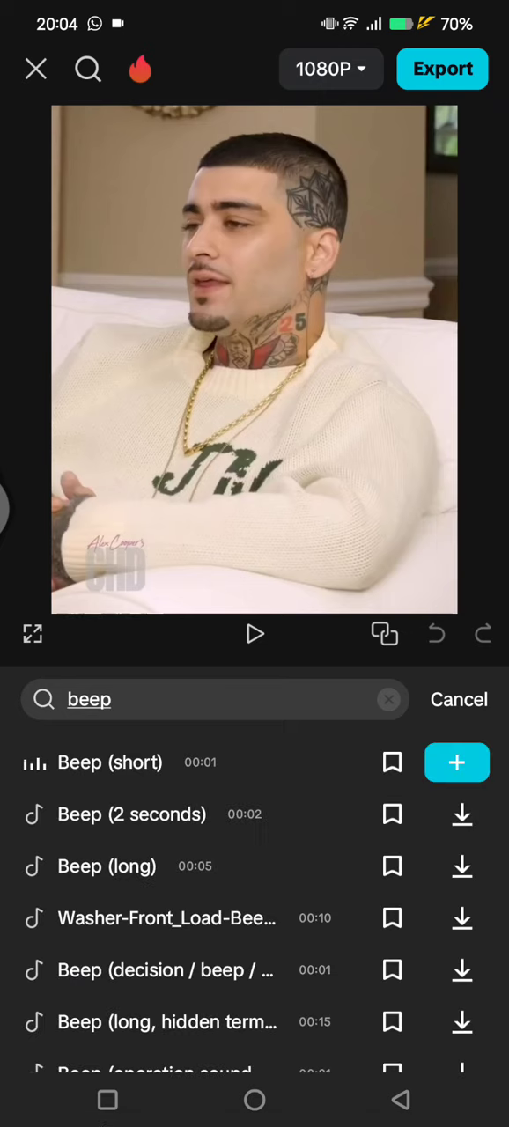
click(461, 814)
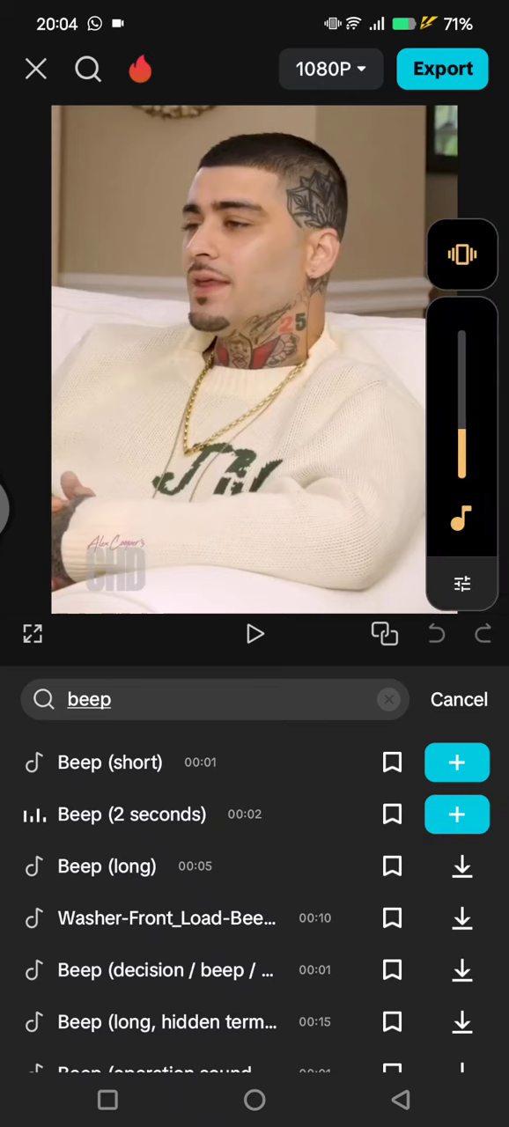
click(462, 866)
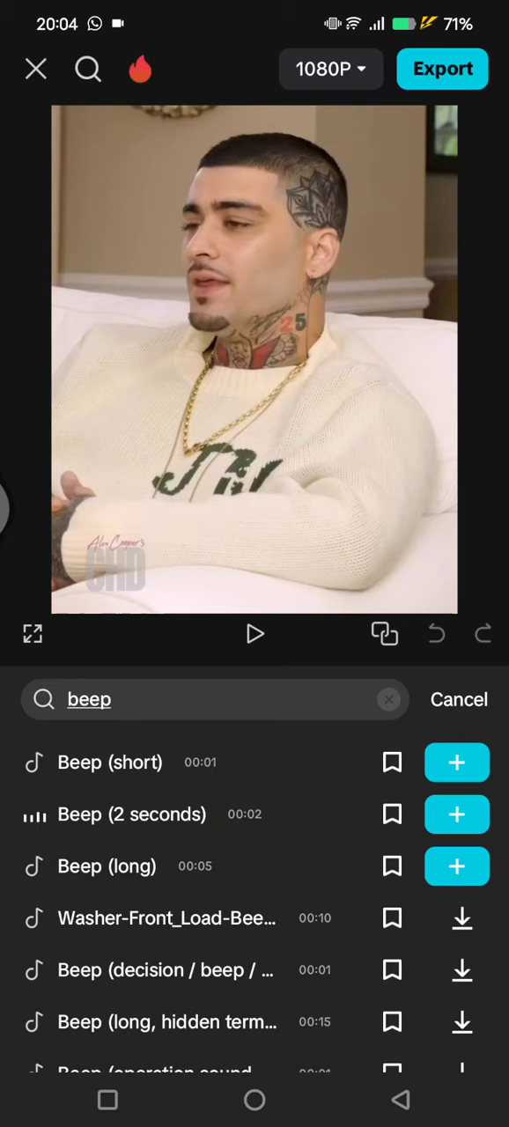
click(456, 814)
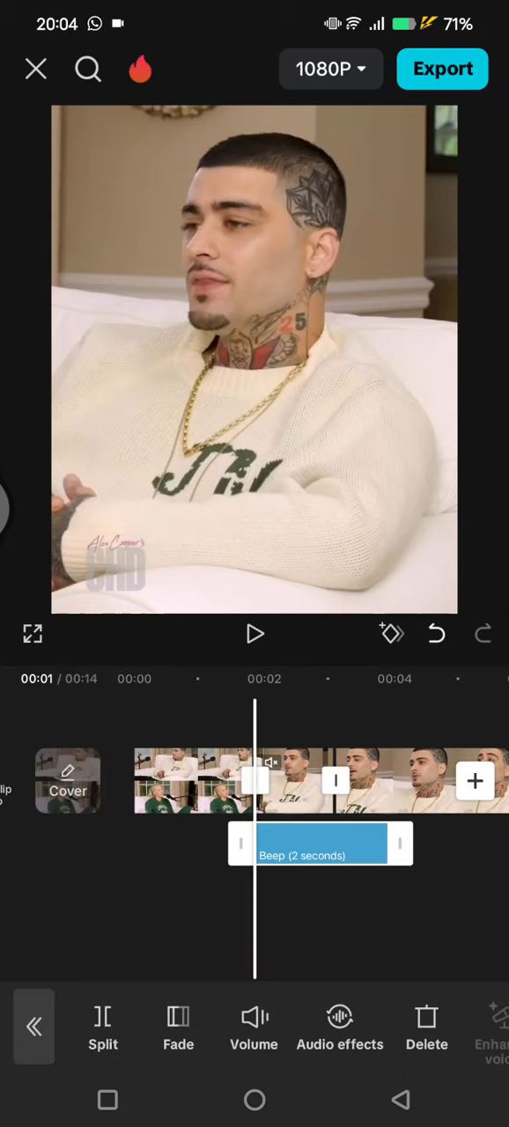